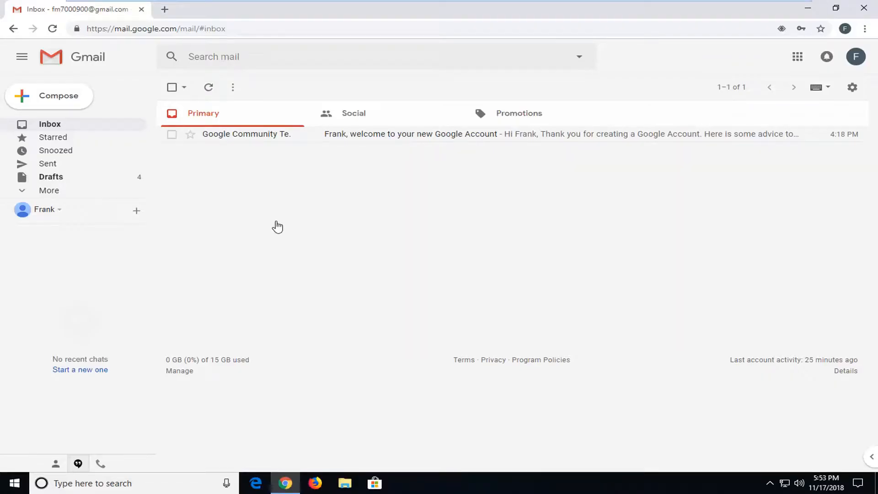
mouse_move(278, 226)
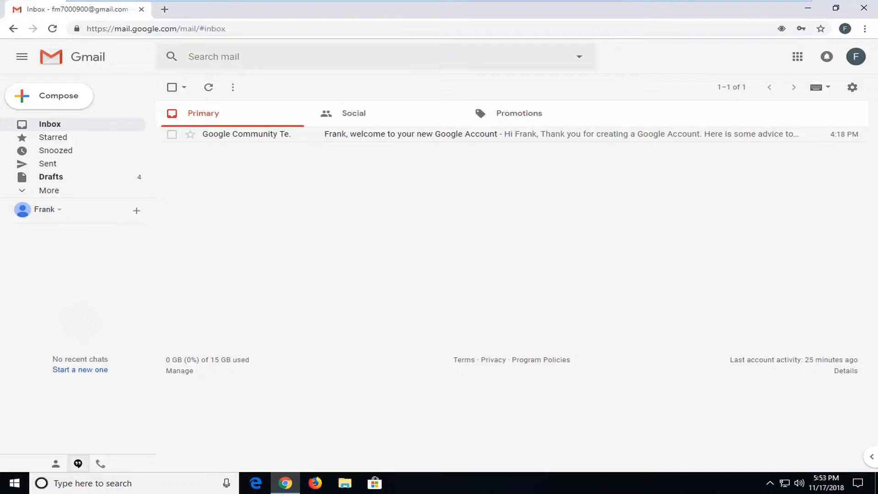
mouse_move(603, 304)
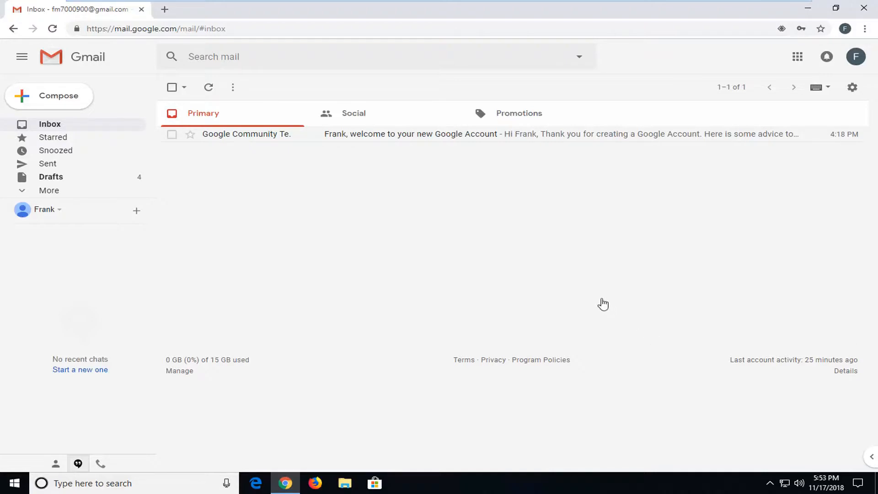
mouse_move(451, 136)
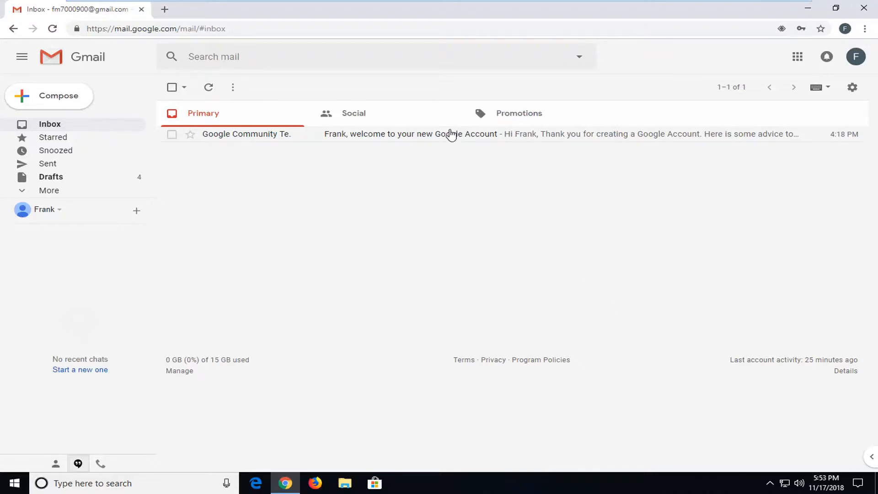
Step: Open the welcome email from Google Community Team in the inbox
click(448, 133)
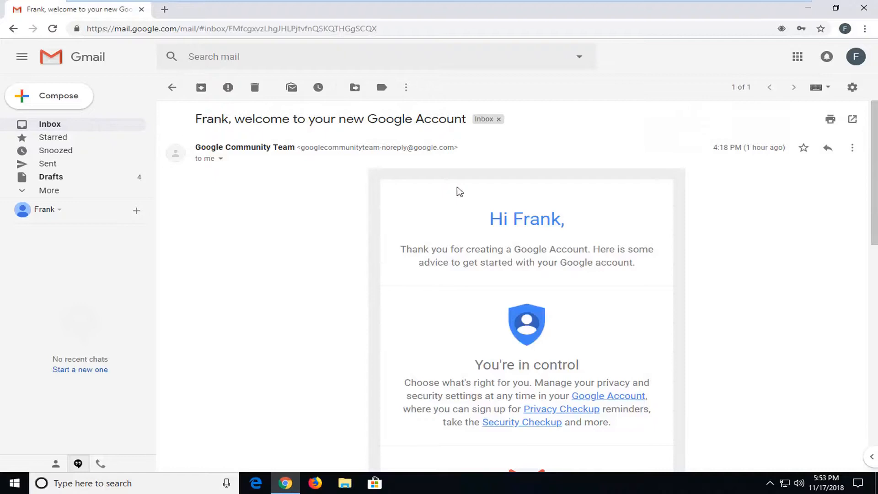
mouse_move(348, 171)
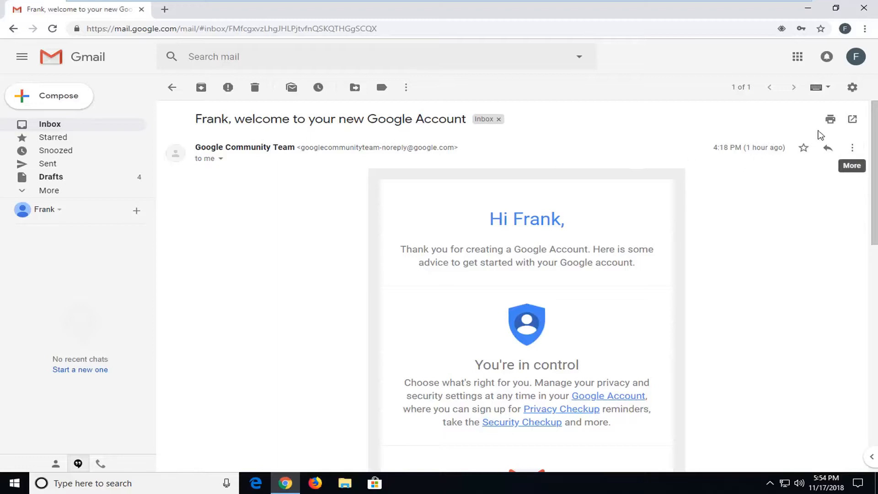
mouse_move(851, 148)
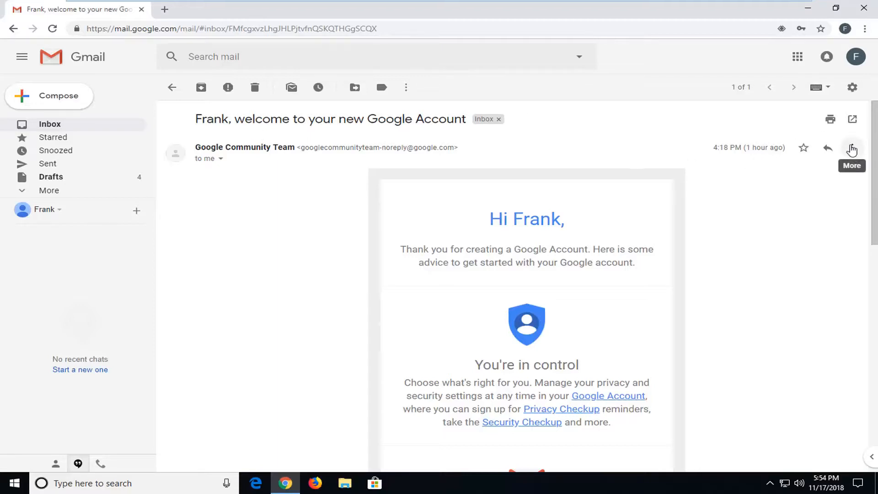
Step: Show the More actions menu for the open message
click(851, 147)
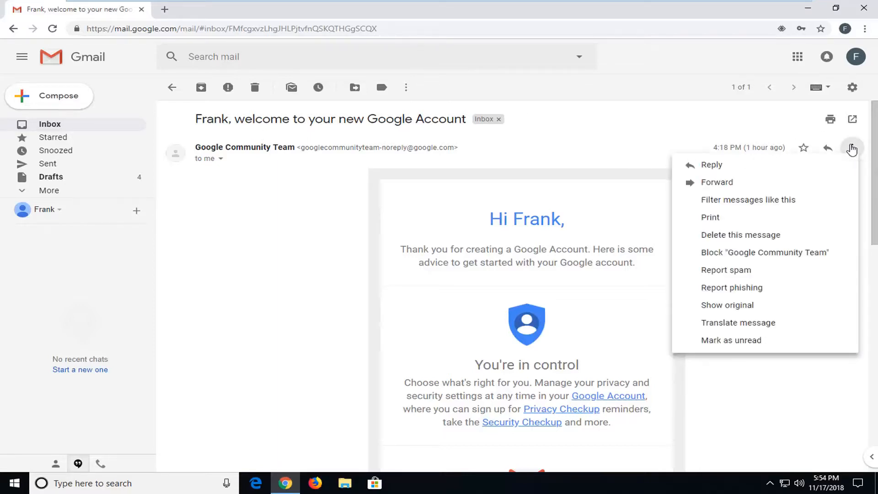
mouse_move(735, 263)
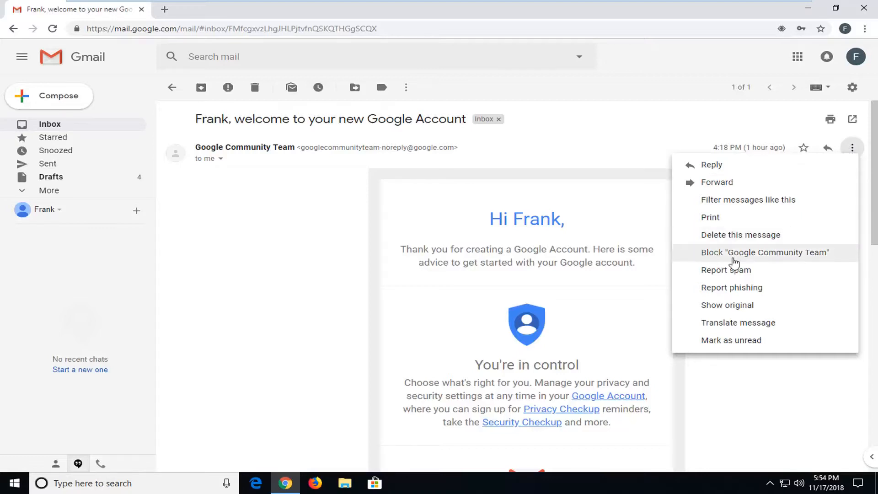
mouse_move(747, 259)
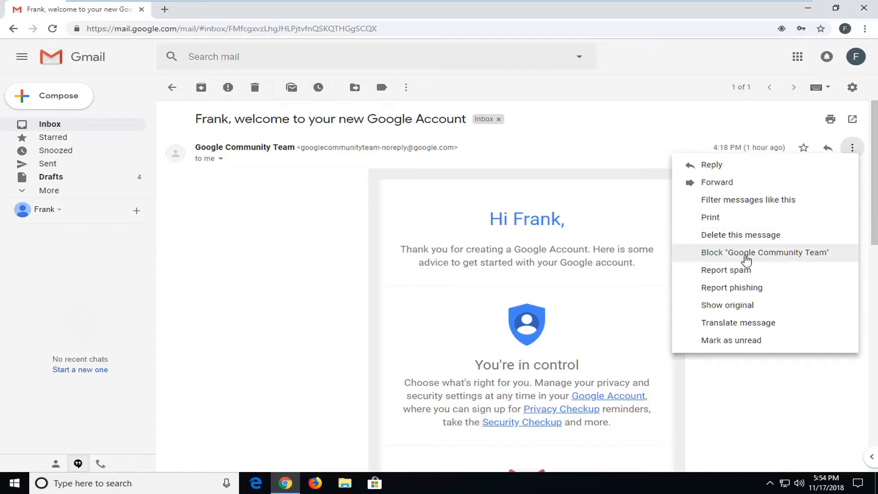
mouse_move(775, 257)
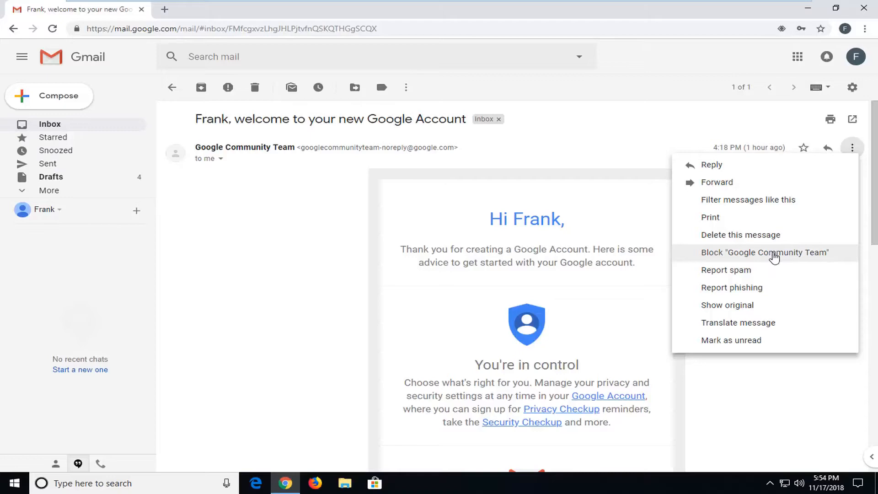
Step: Choose Block "Google Community Team" so the block confirmation appears
click(765, 252)
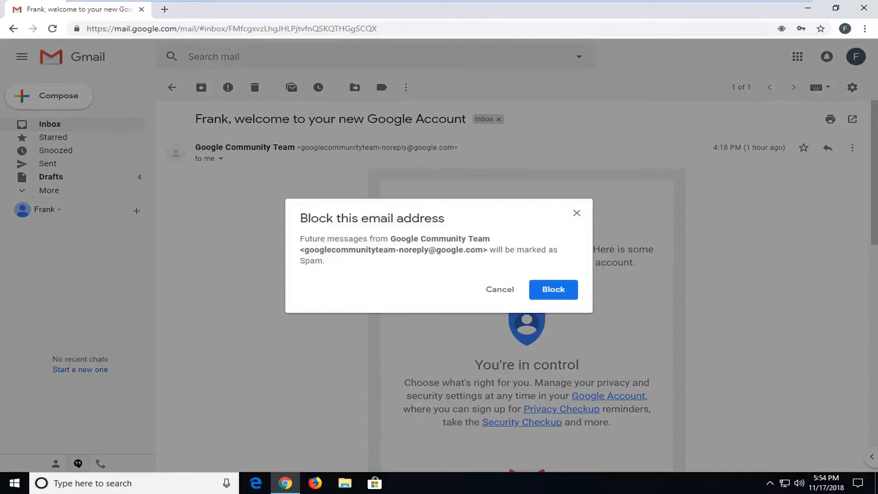
mouse_move(553, 290)
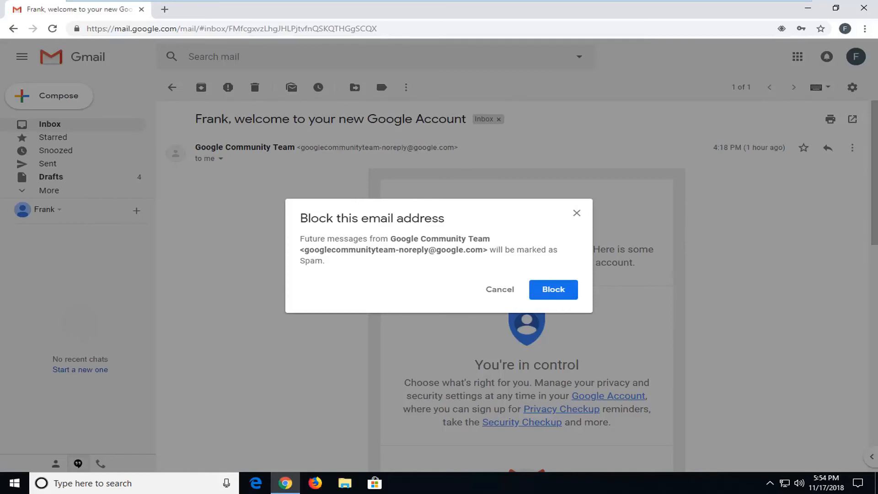
mouse_move(798, 365)
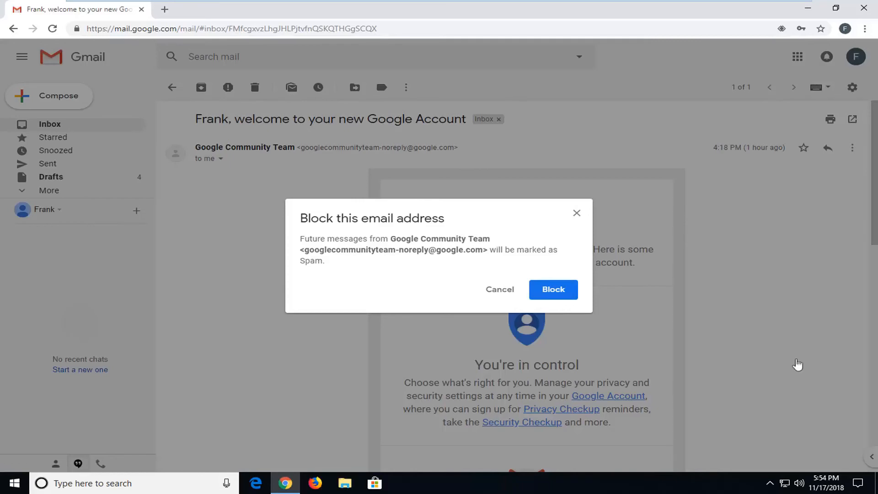
mouse_move(491, 324)
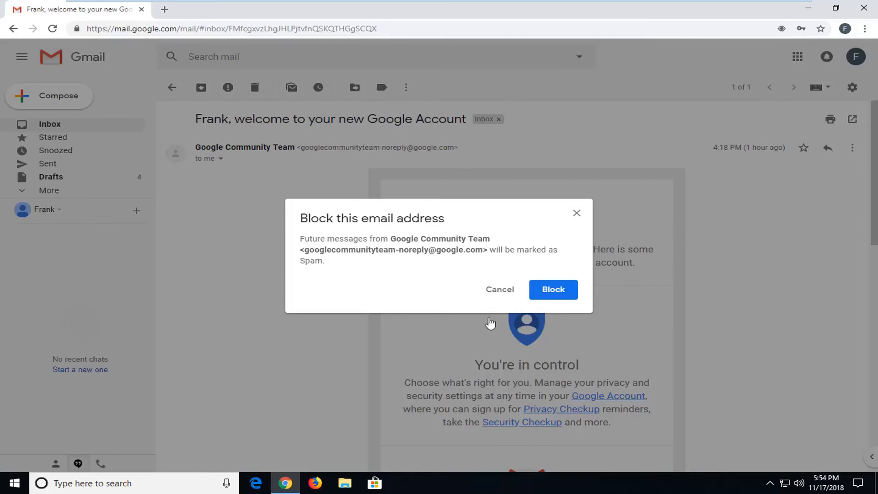